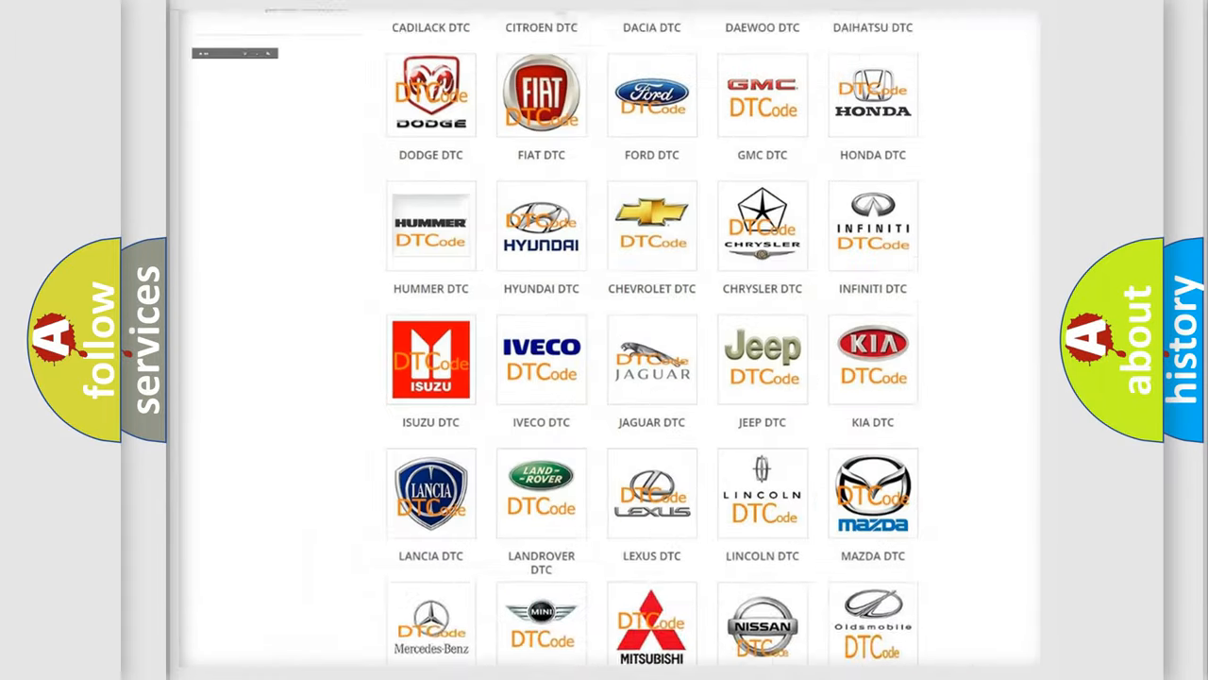
# Step: Open the Jeep DTC subcategory page and browse its code list (B0001:13, B1381 and others)
pyautogui.scroll(3)
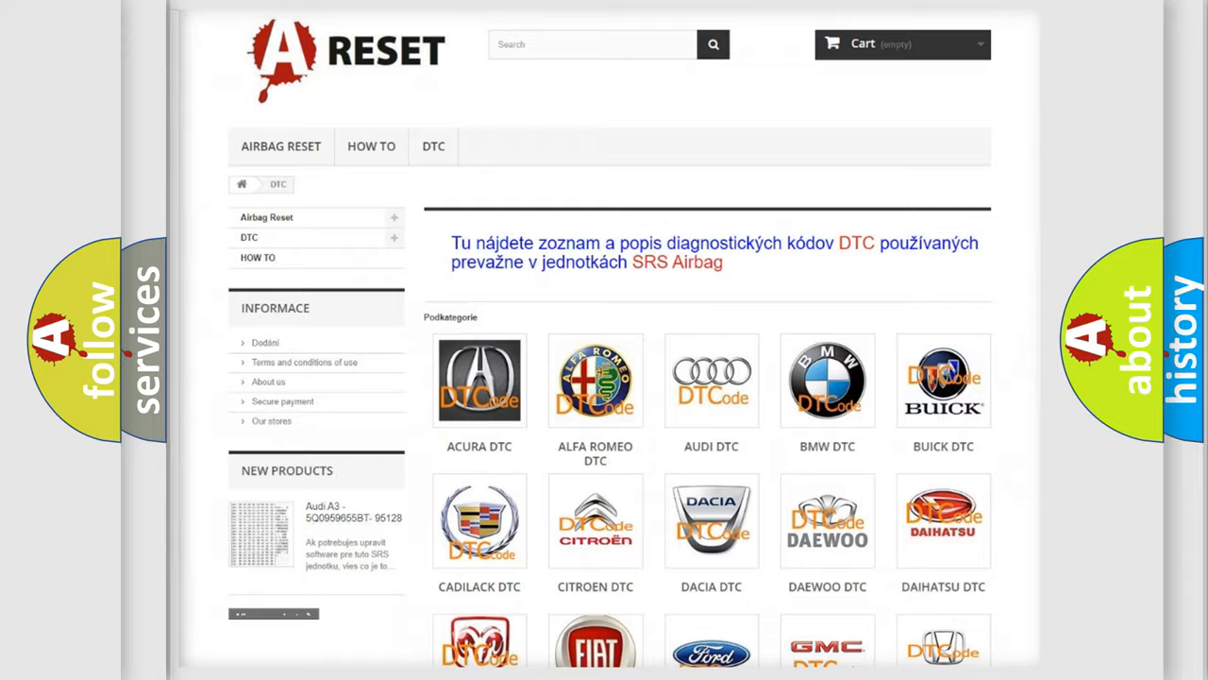
pyautogui.scroll(-3)
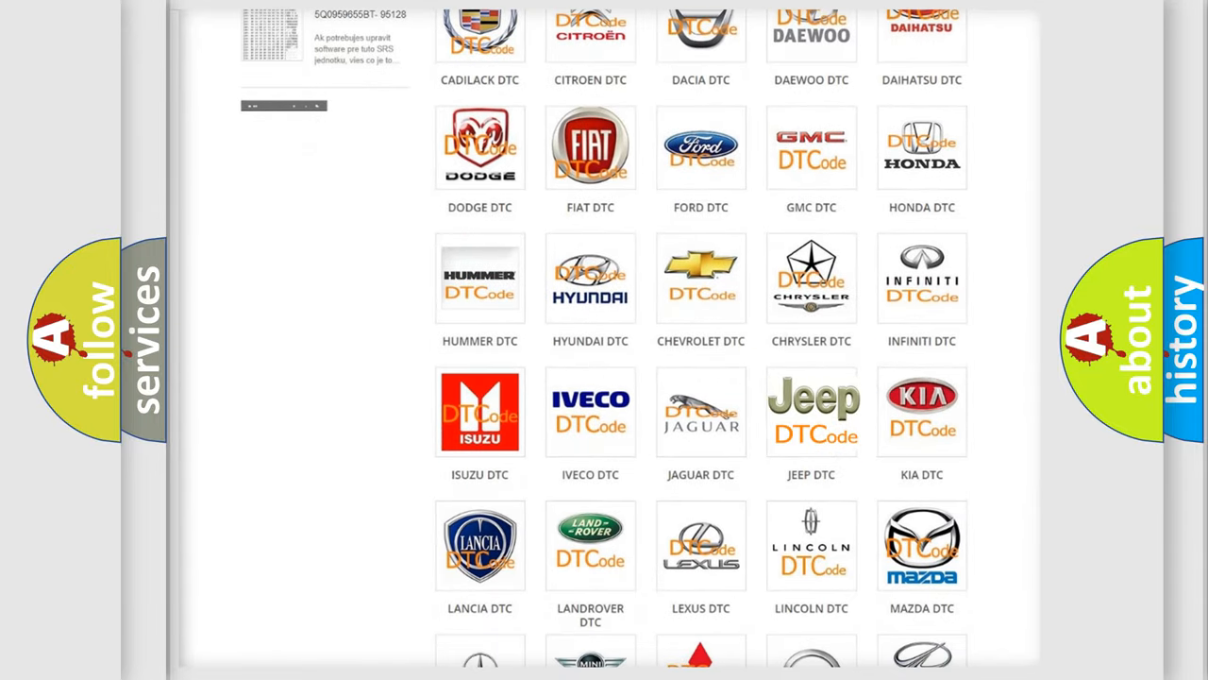
pyautogui.click(812, 412)
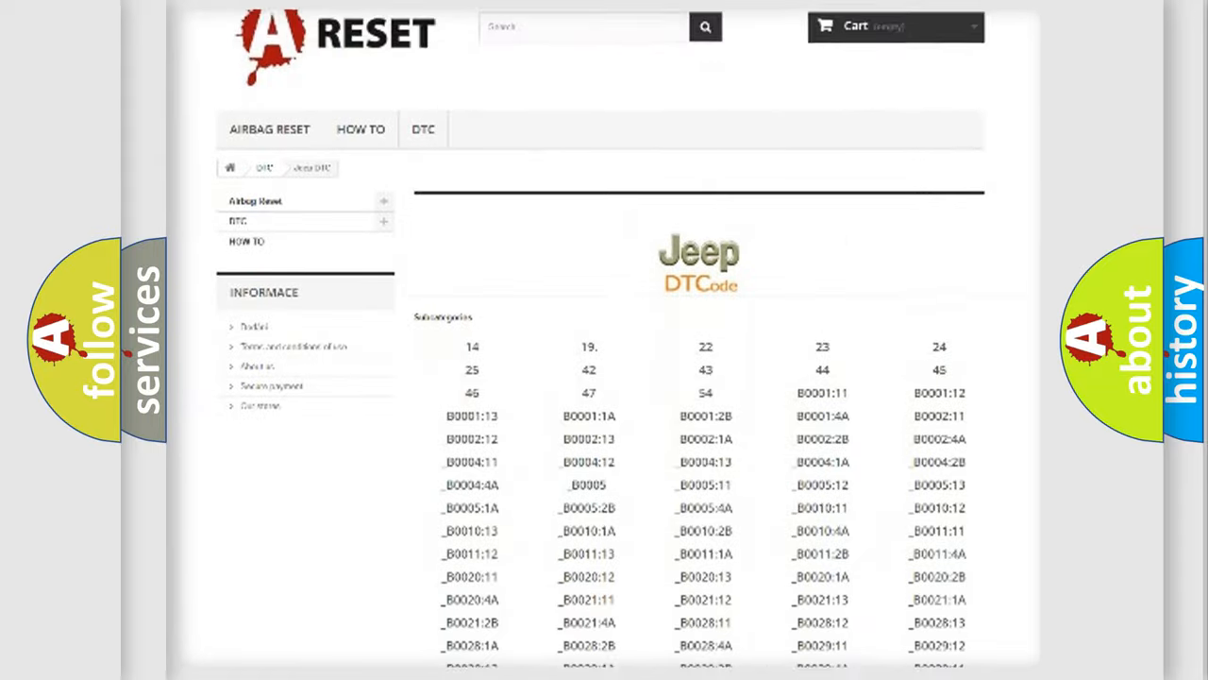
pyautogui.scroll(-3)
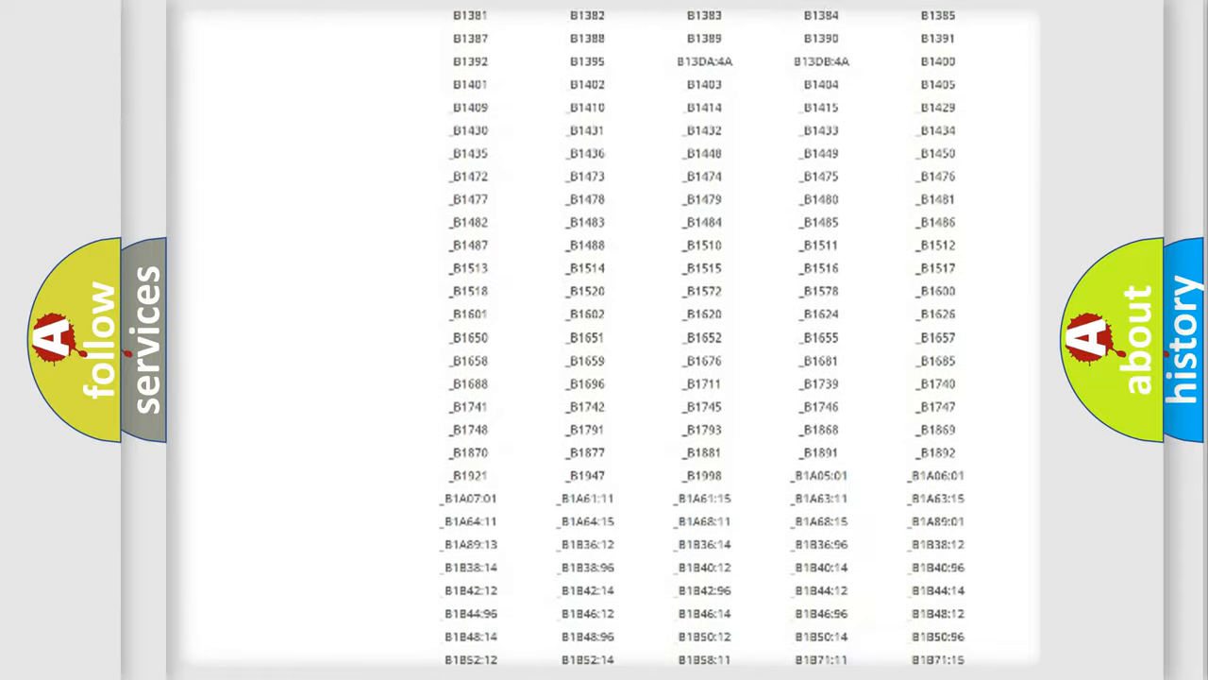
pyautogui.scroll(3)
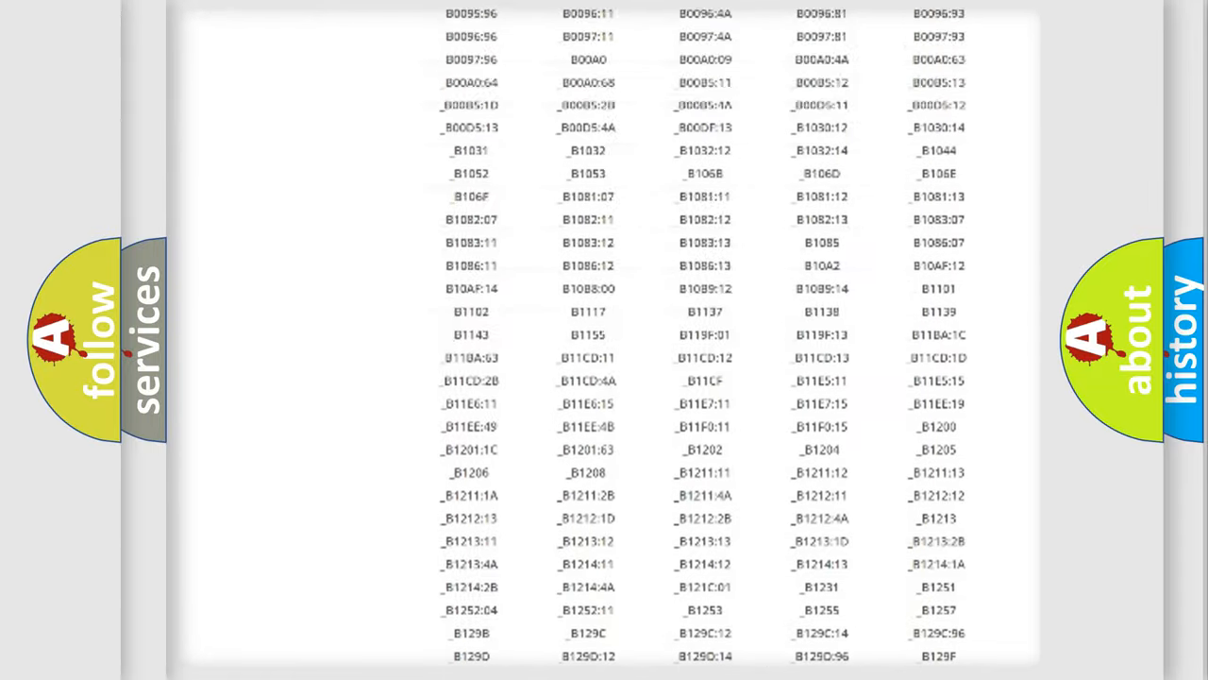
pyautogui.scroll(3)
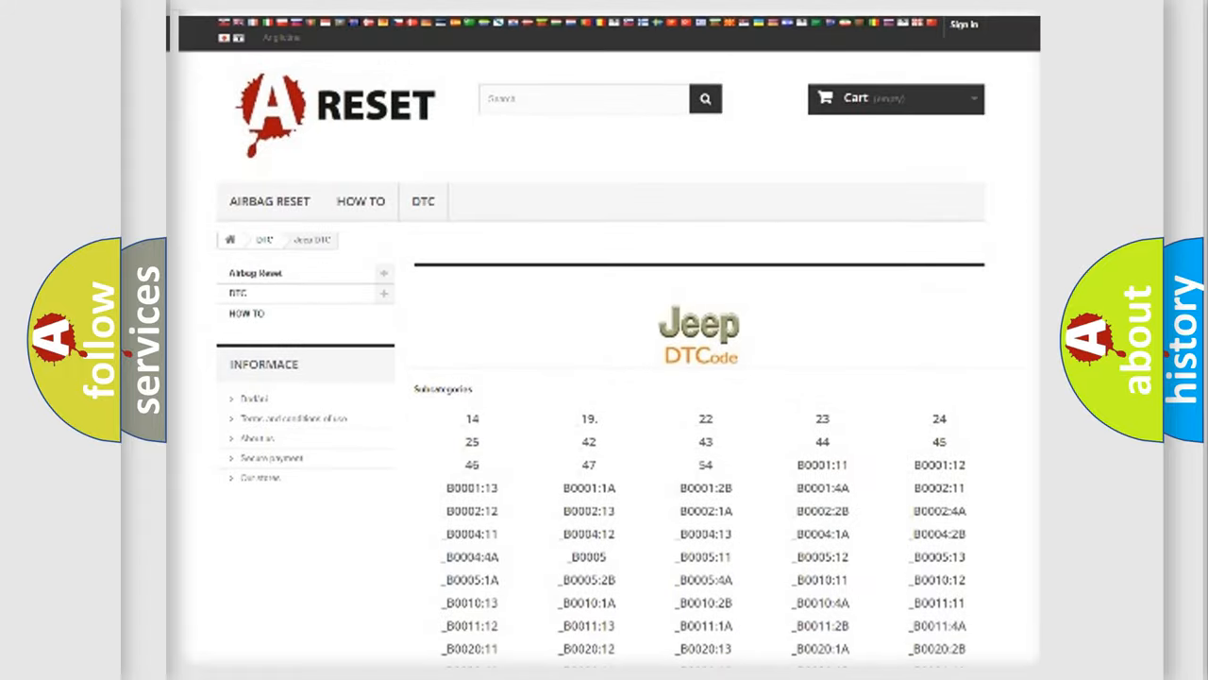